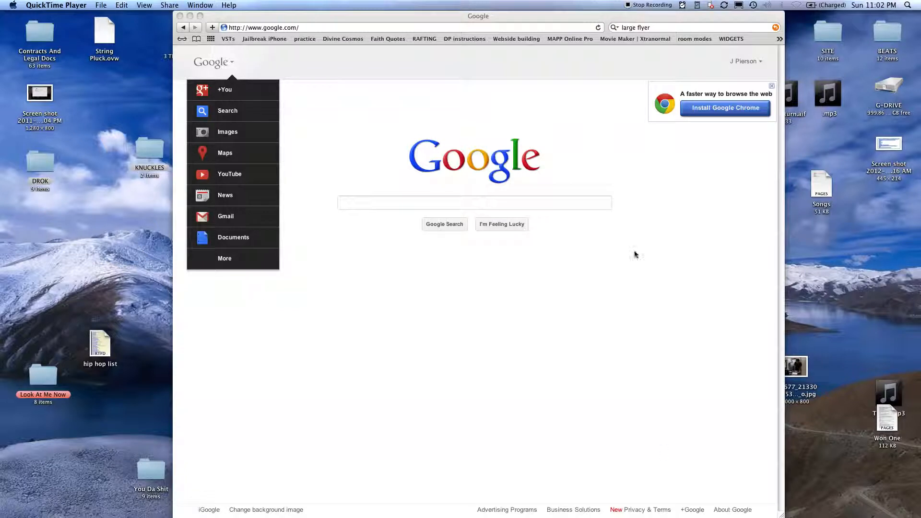
mouse_move(634, 195)
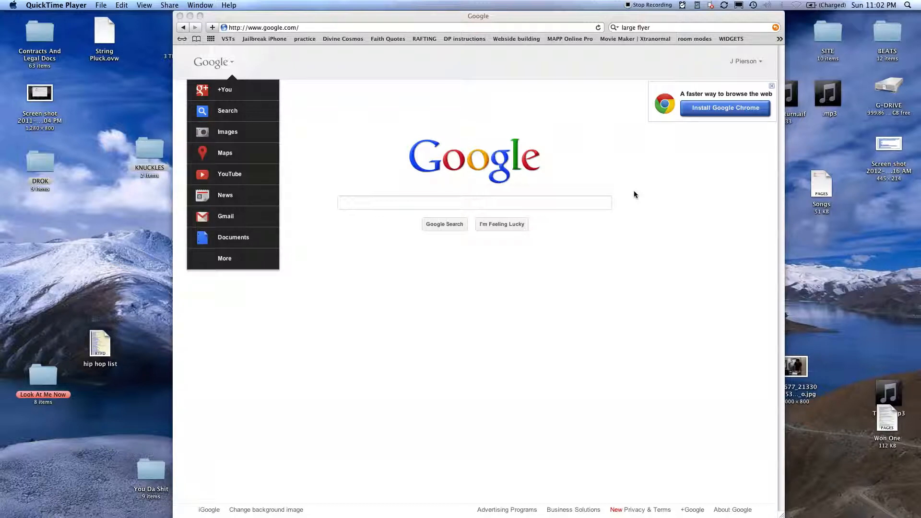
mouse_move(368, 215)
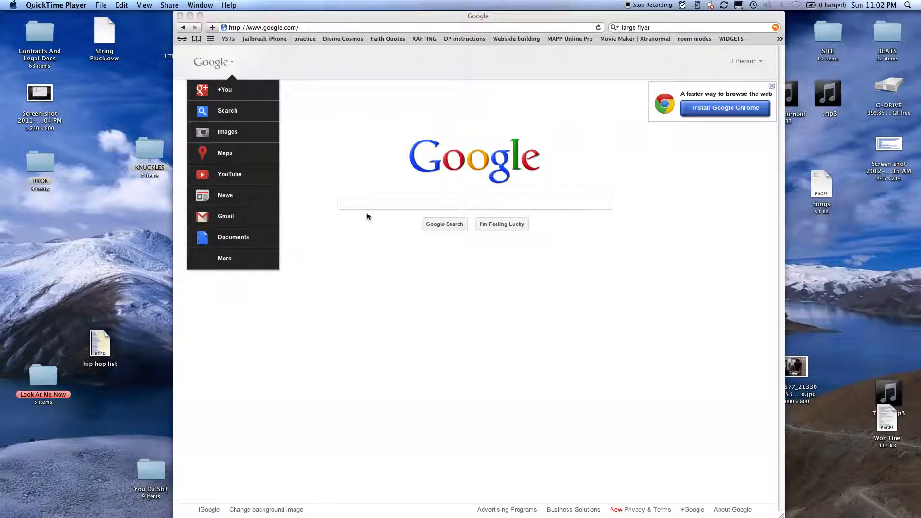
- Search Google Images for 'large flyer' and copy a health-insurance flyer image as reference
click(474, 202)
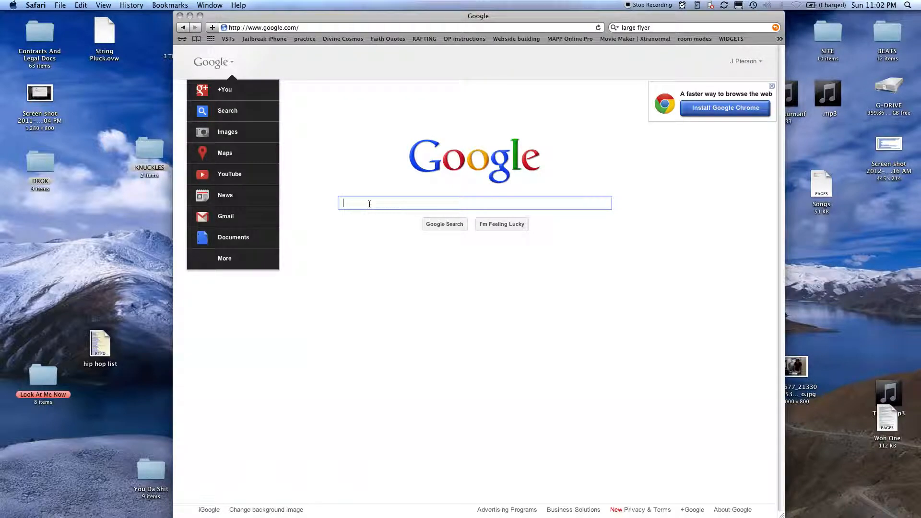
text(large flyer)
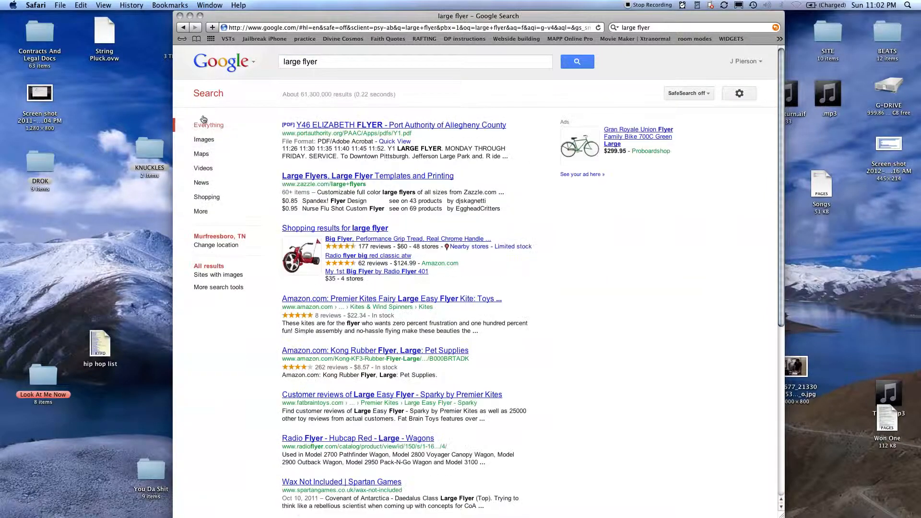
click(204, 139)
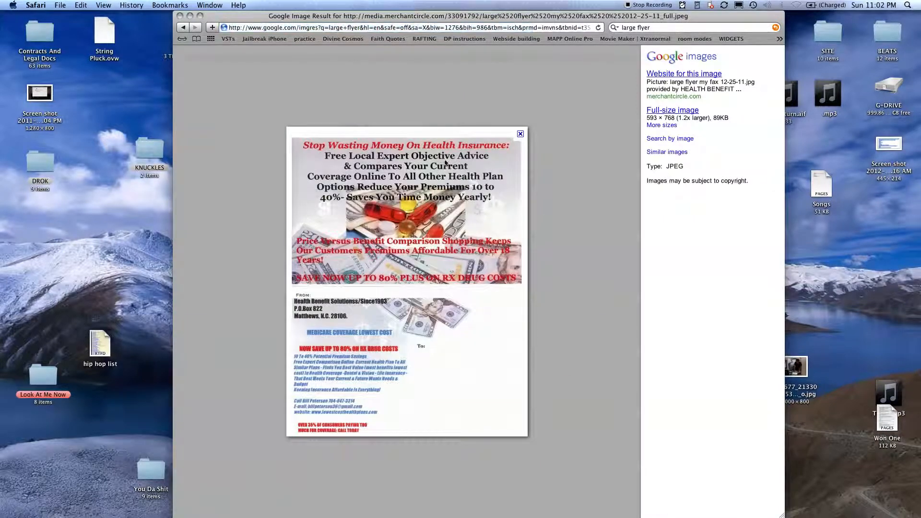
right_click(311, 271)
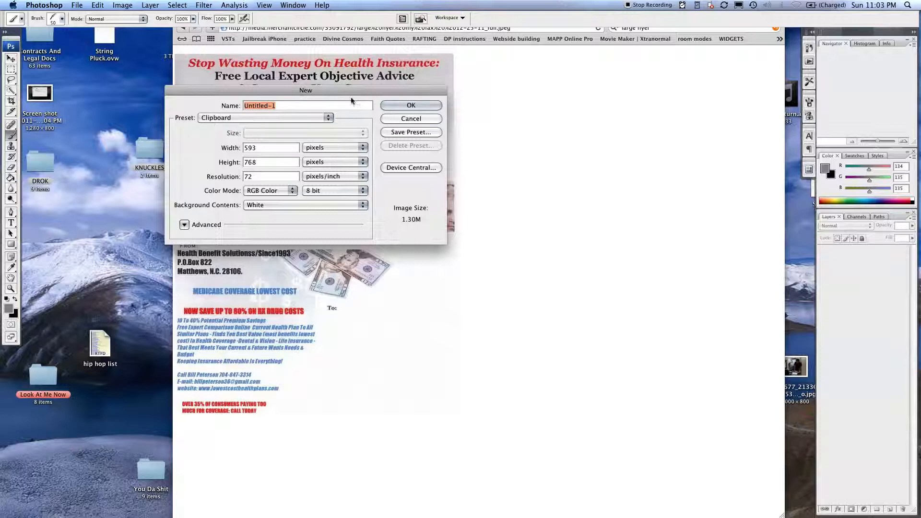
- Create a new 593×768 px Photoshop document named 'cool' from the Clipboard preset
text(cool)
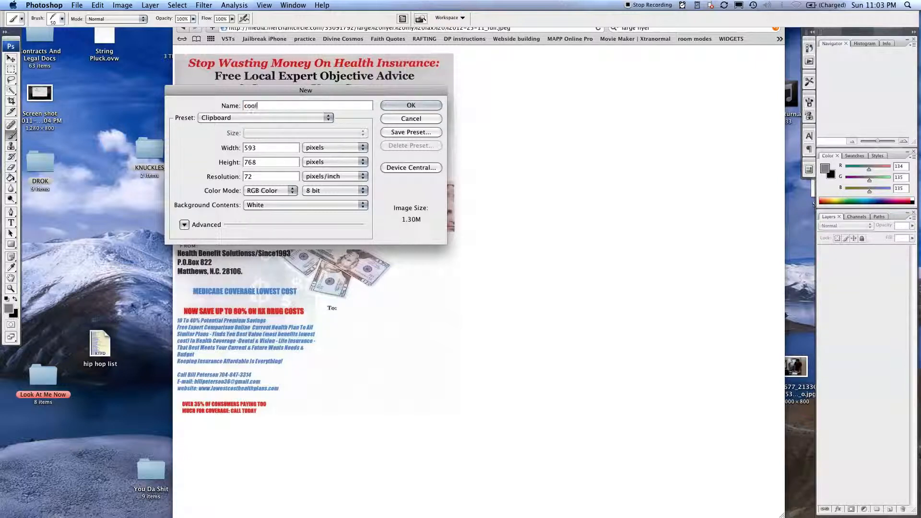
click(411, 105)
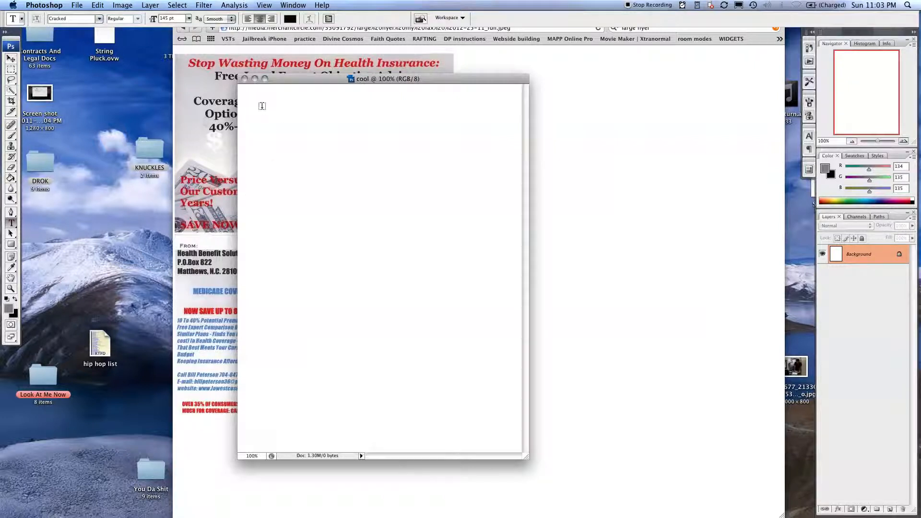
- Add a 'Cool' text box near the top of the page and set its font size to 147
drag(263, 108, 504, 164)
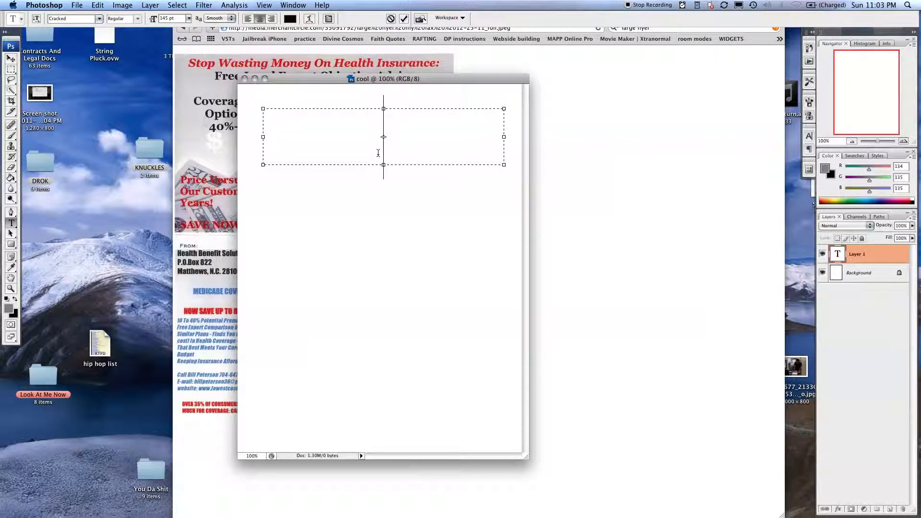
text(Cool)
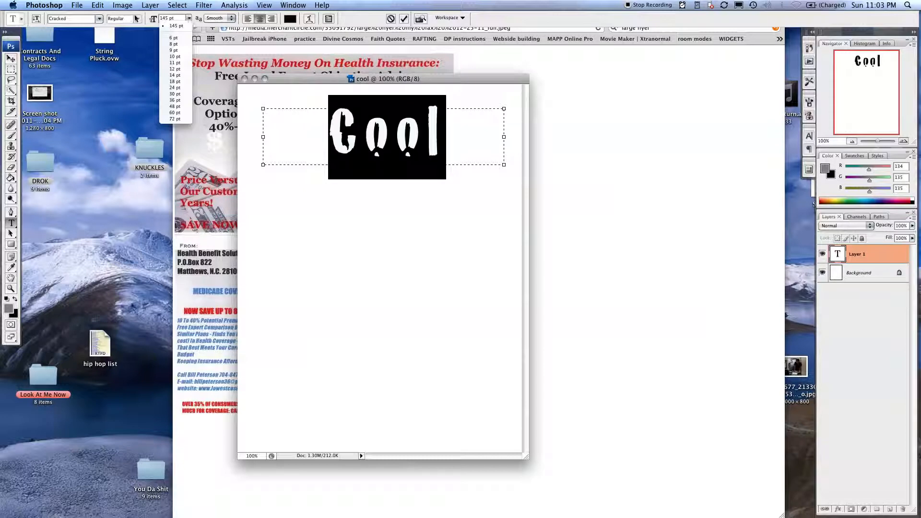
click(168, 18)
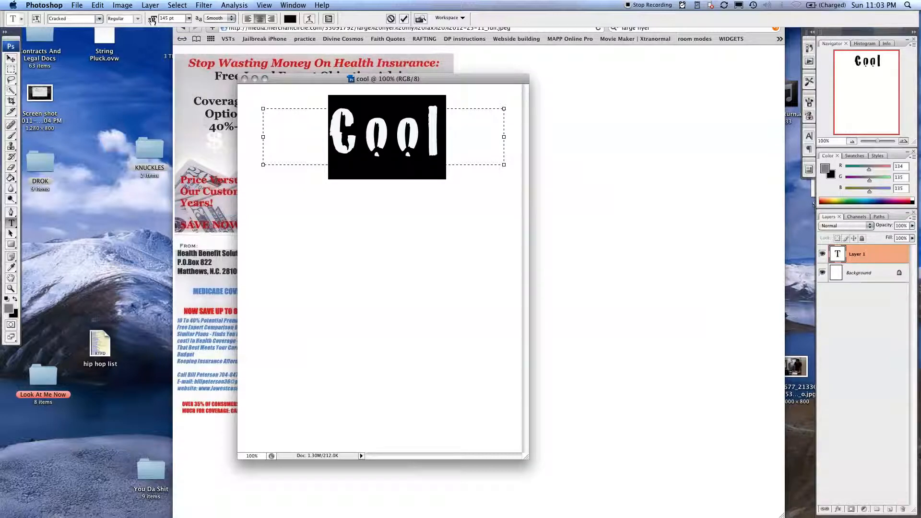
text(147)
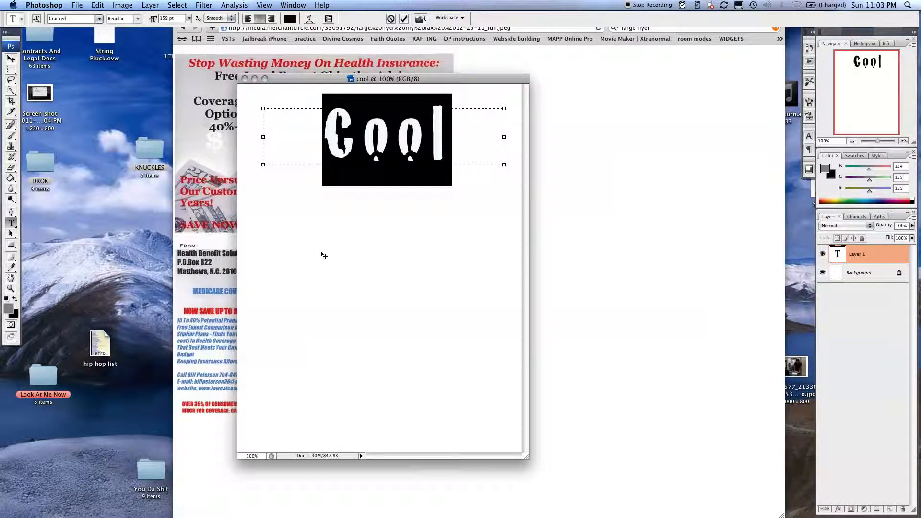
click(71, 18)
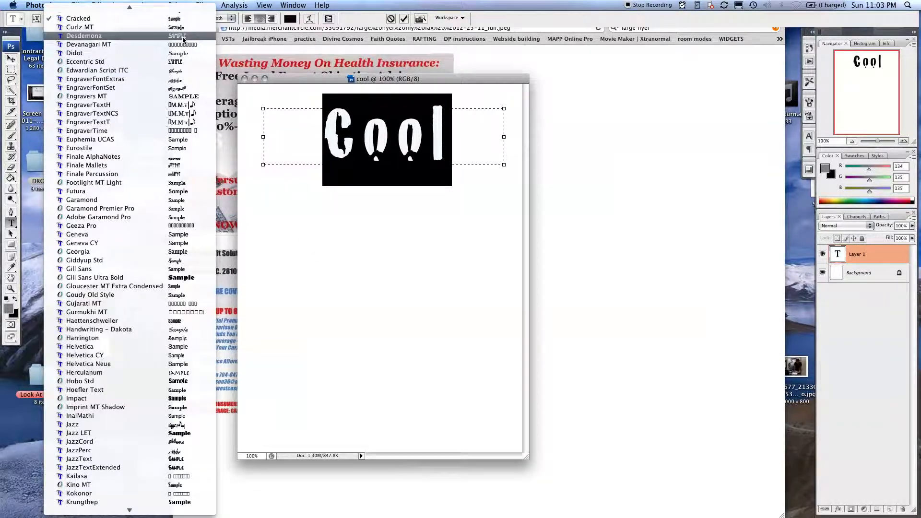
- Set the Cool title in the outlined Desdemona typeface
click(84, 35)
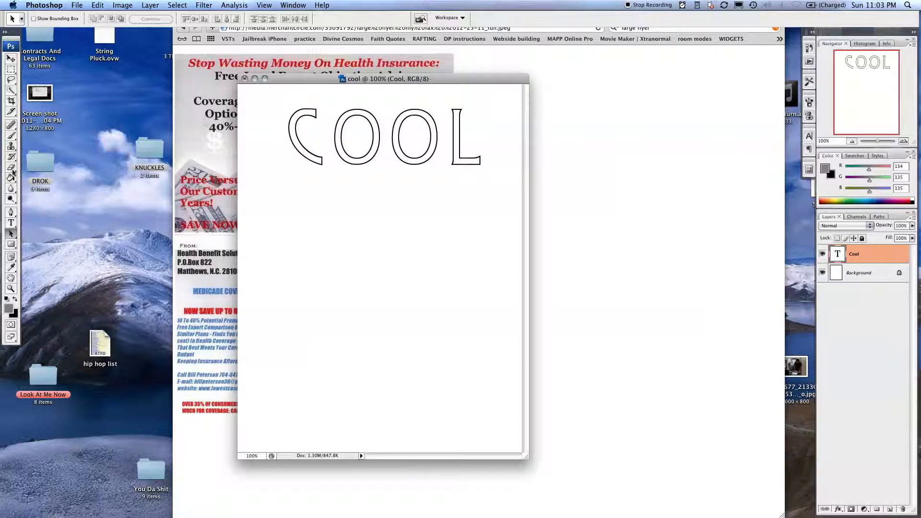
- Create Layer 1 below the Cool layer and fill it solid red with the Paint Bucket
click(10, 178)
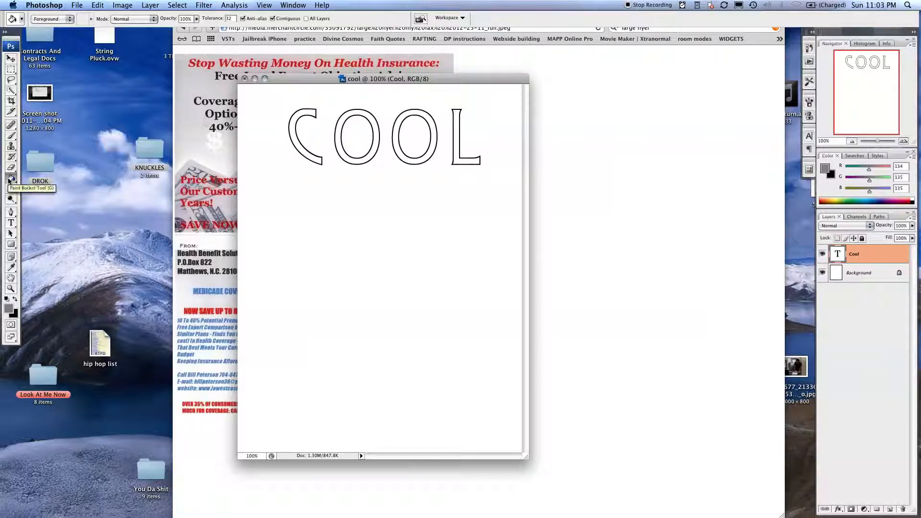
mouse_move(59, 190)
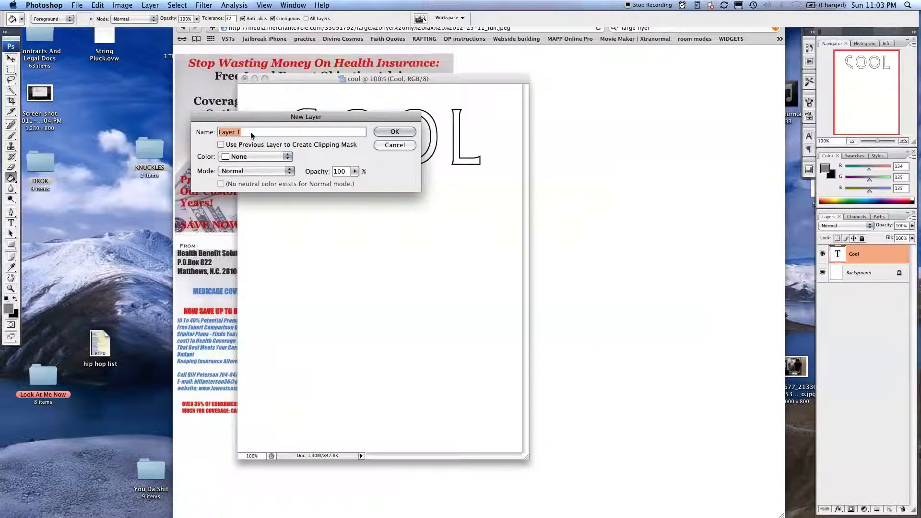
click(394, 131)
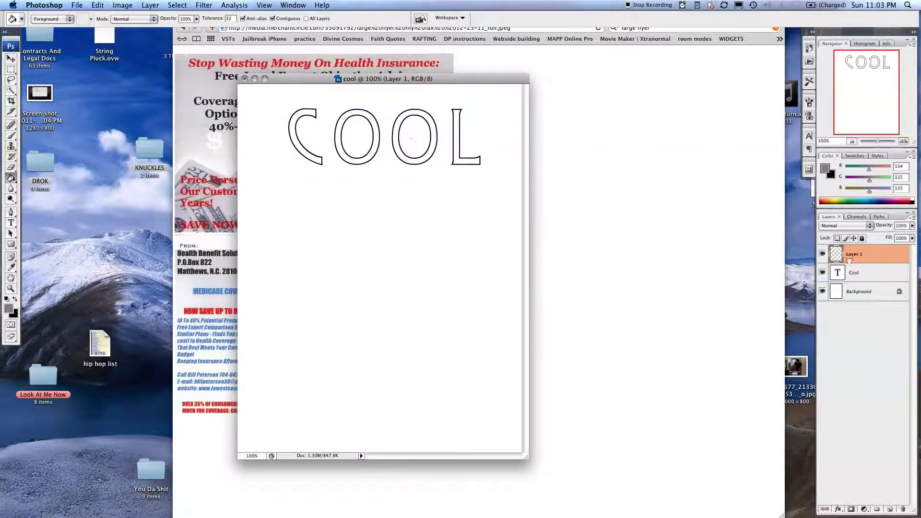
drag(854, 254, 854, 271)
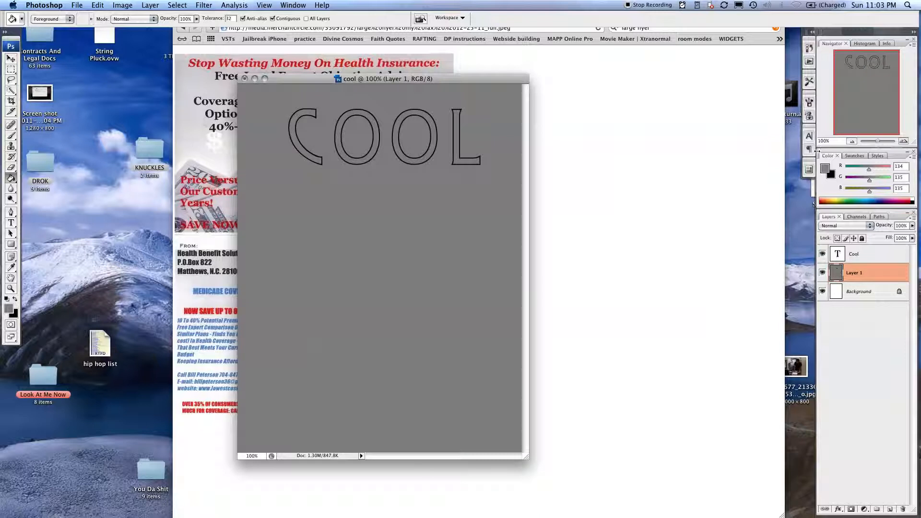
click(827, 167)
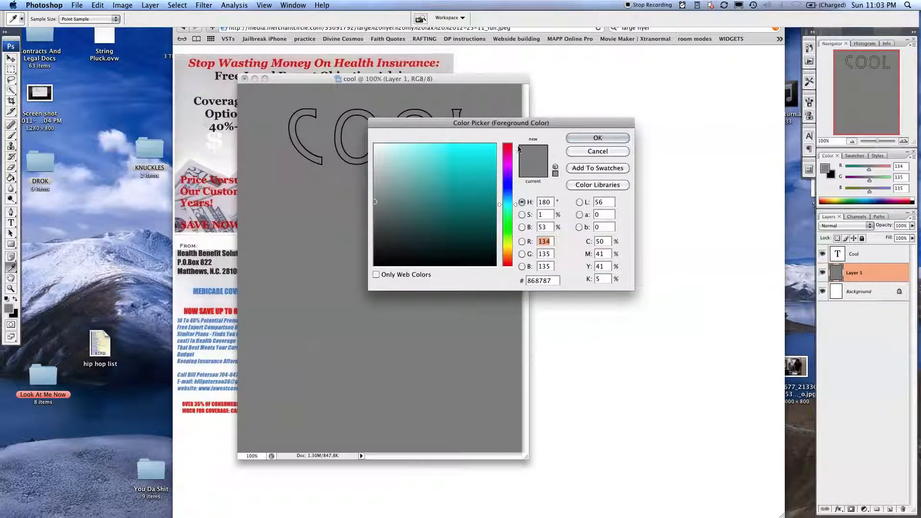
click(507, 169)
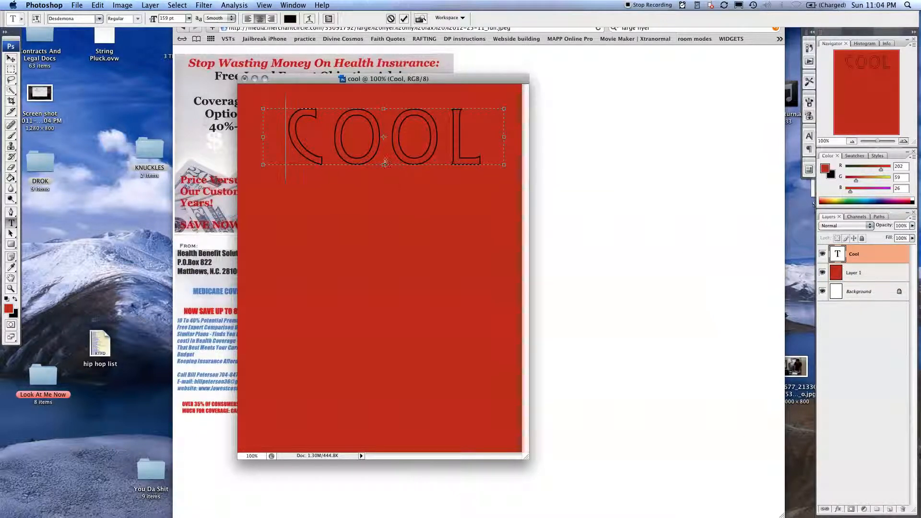
- Add a drop shadow to the COOL title and enlarge its size in the Layer Style dialog
click(150, 5)
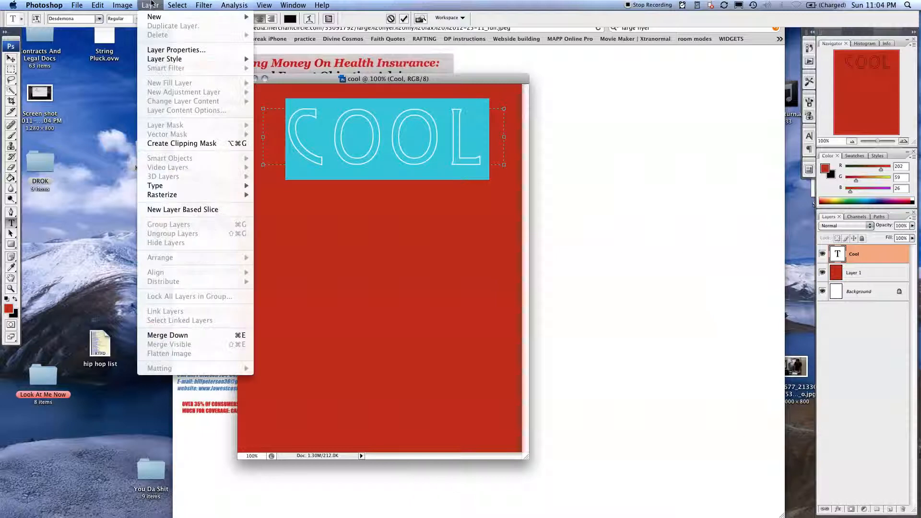
mouse_move(164, 59)
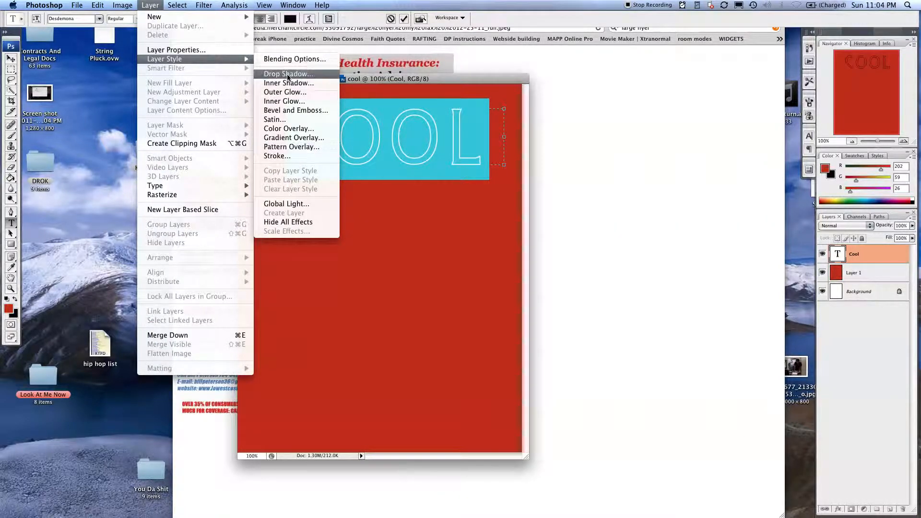
click(288, 74)
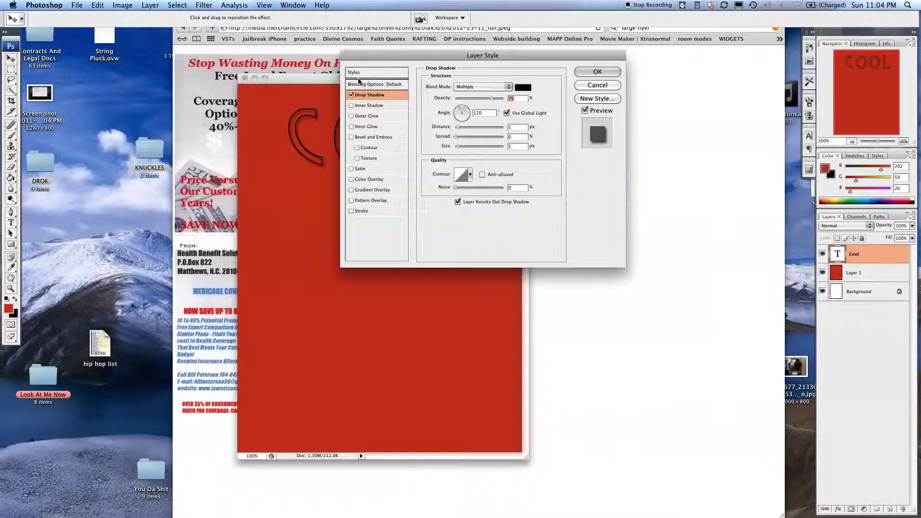
drag(483, 55, 676, 63)
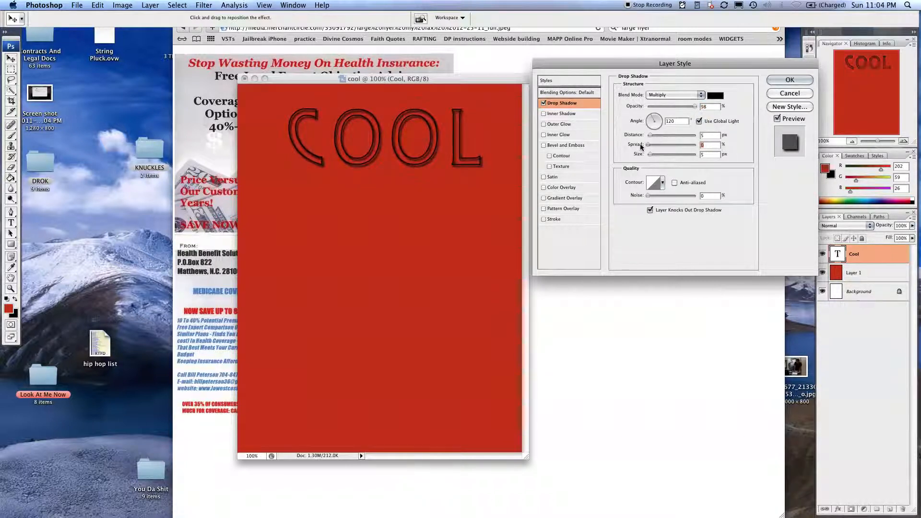
drag(645, 153, 693, 154)
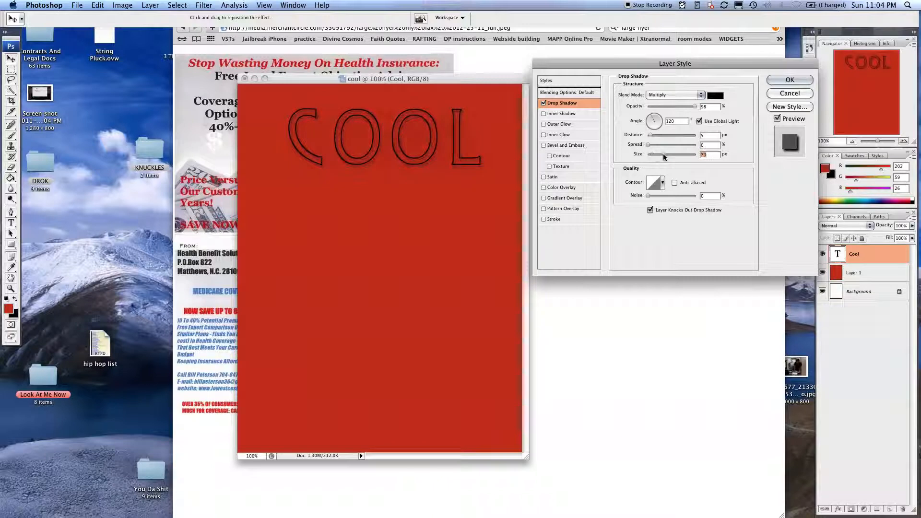
drag(666, 153, 650, 153)
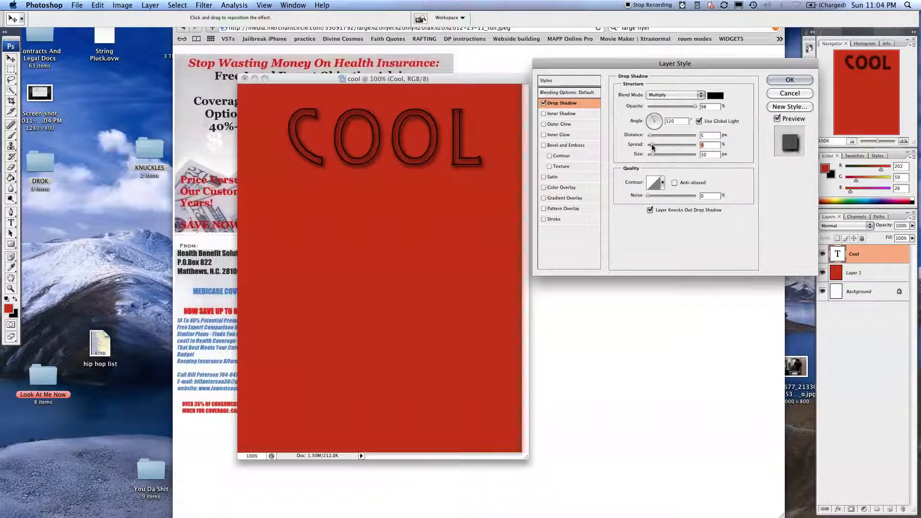
- Add a Bevel and Emboss effect with Contour and apply the layer style to the title
click(543, 145)
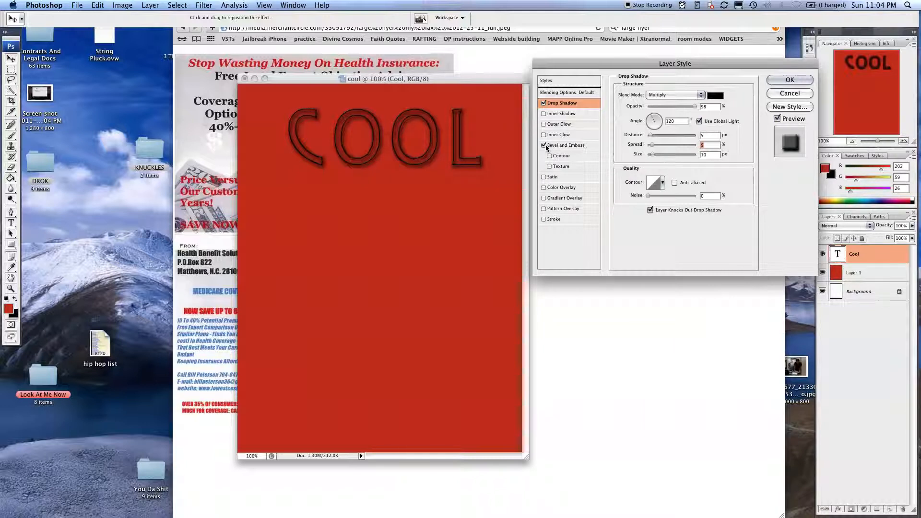
click(543, 156)
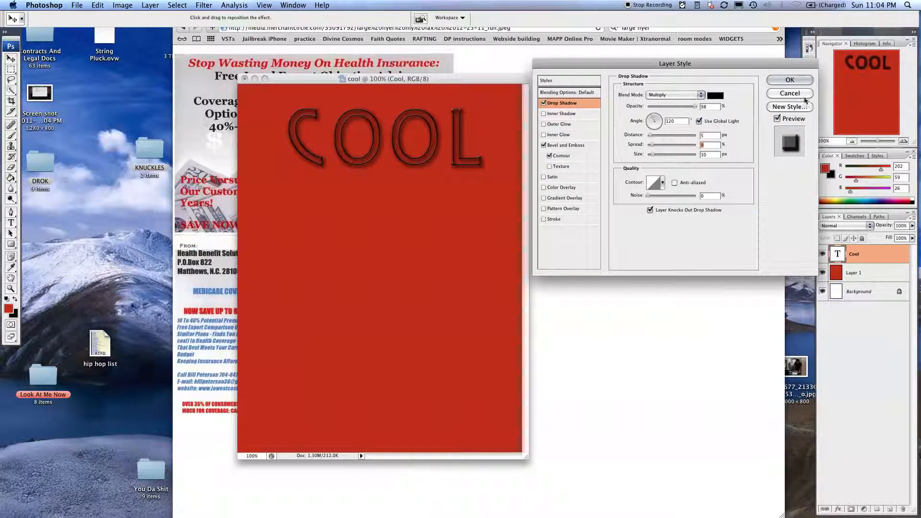
click(789, 79)
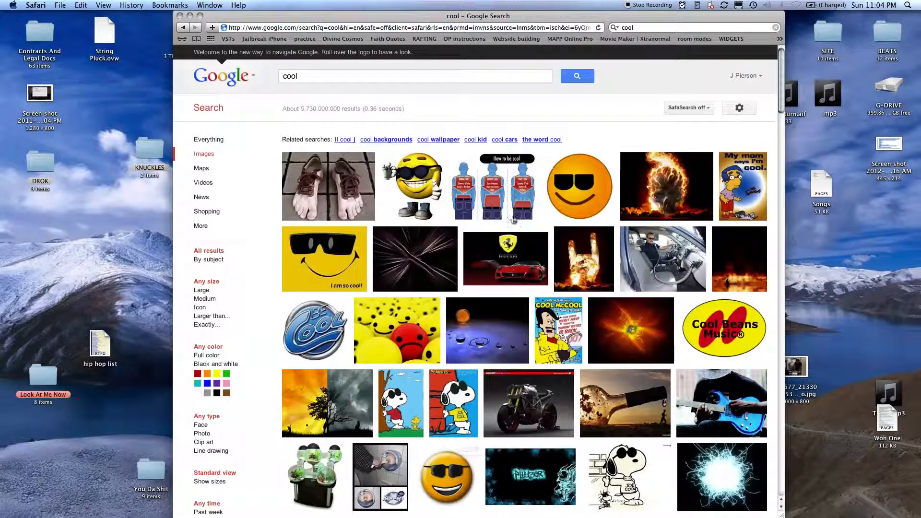
- Open the full-size toe-shoes photo from the results and copy the image to the clipboard
click(328, 186)
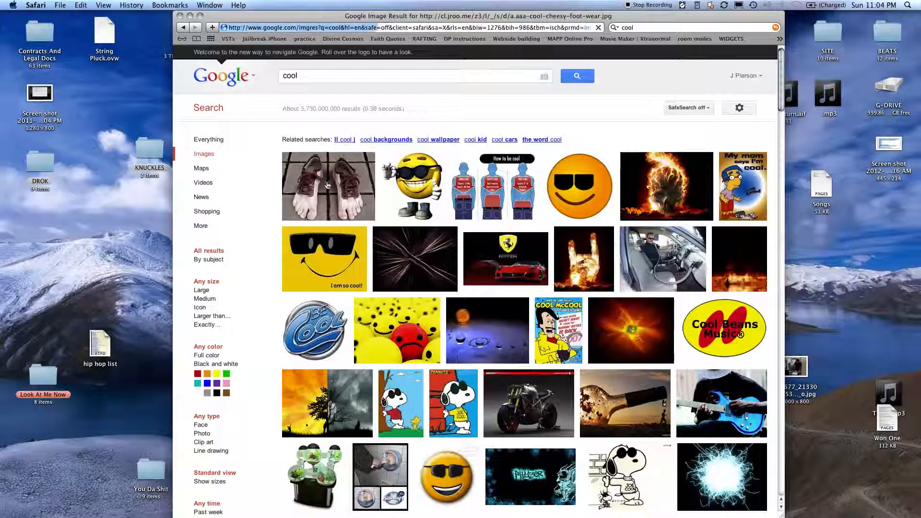
click(328, 186)
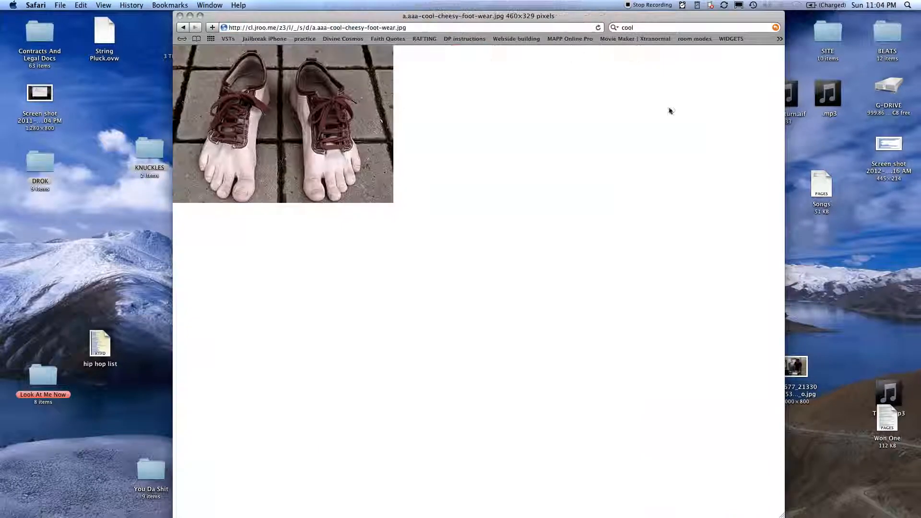
right_click(282, 124)
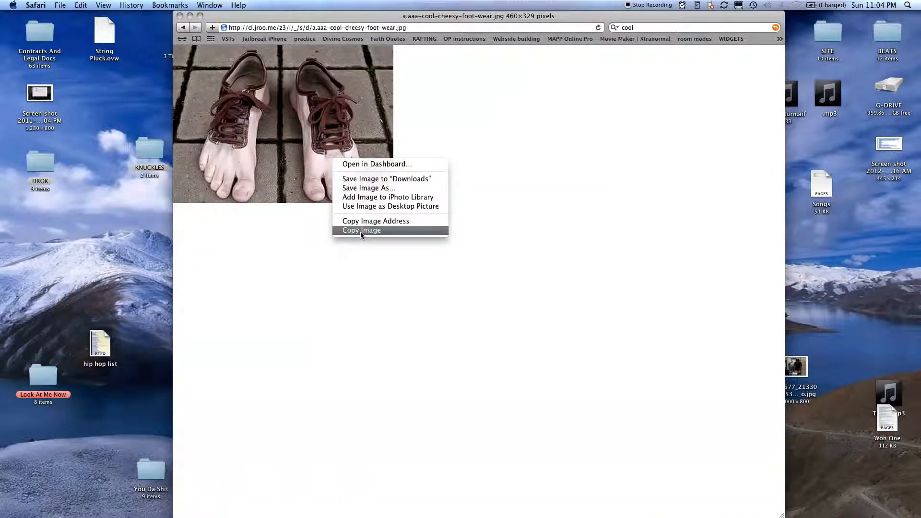
click(362, 231)
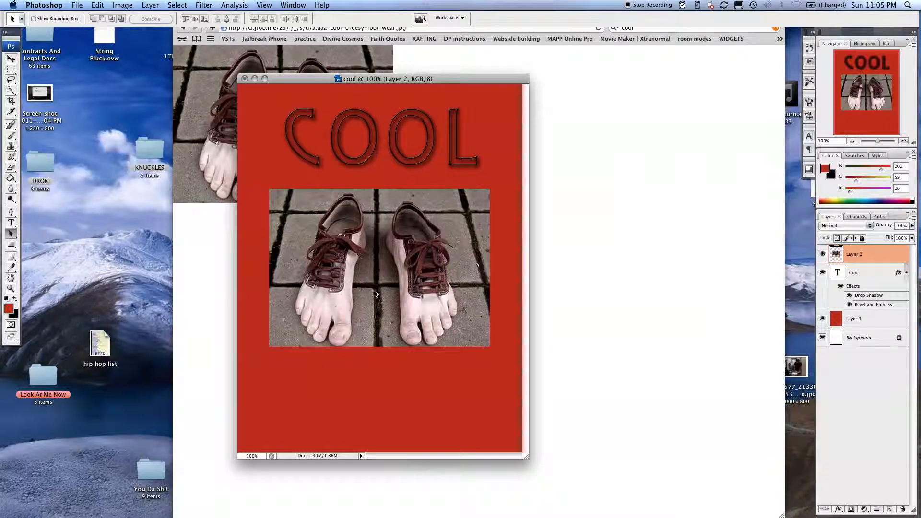
mouse_move(421, 302)
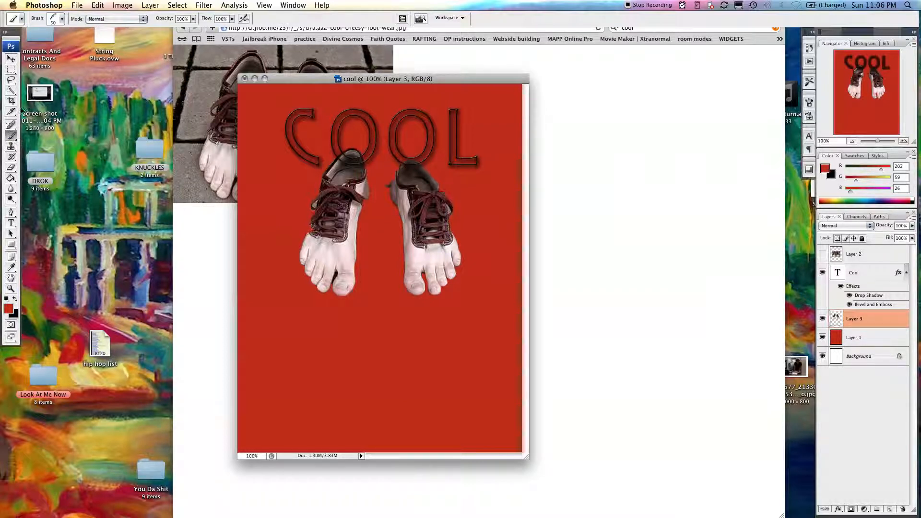
- Pick a near-white (#eee9e8) brush colour and create a new layer under the feet for the scribble
click(56, 18)
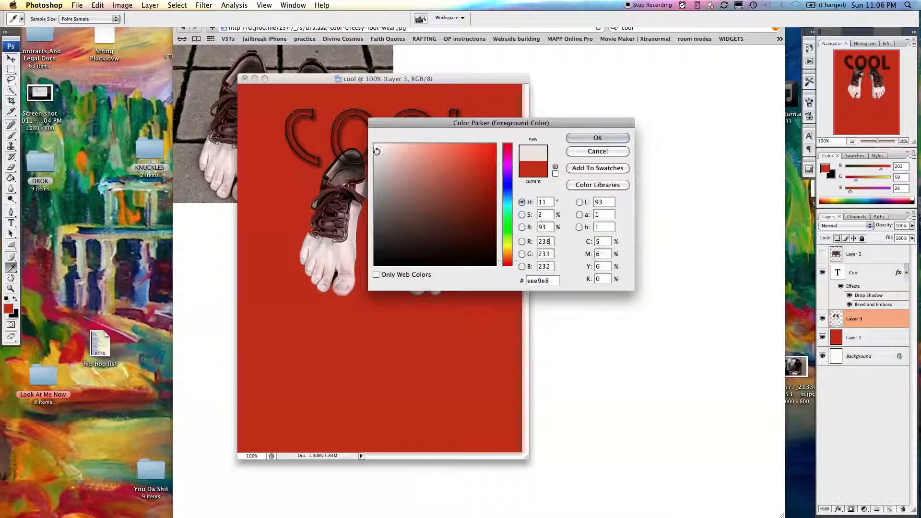
click(597, 138)
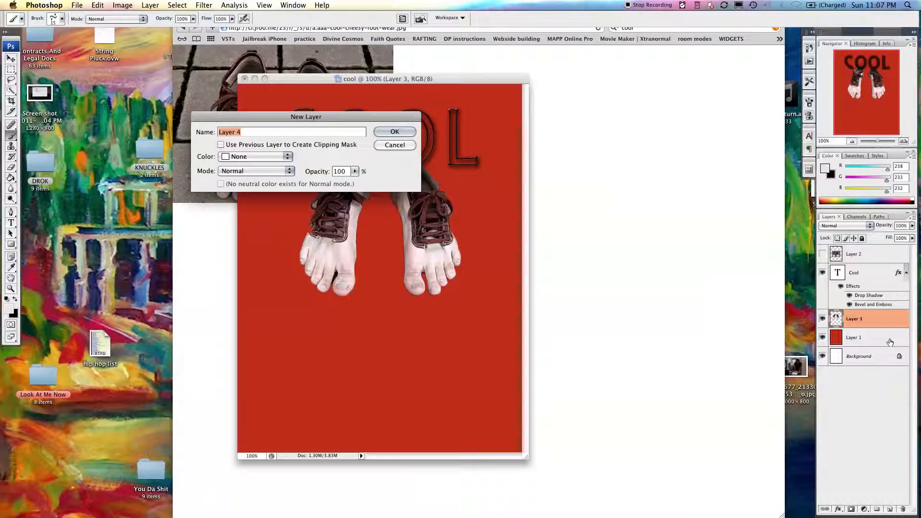
click(394, 131)
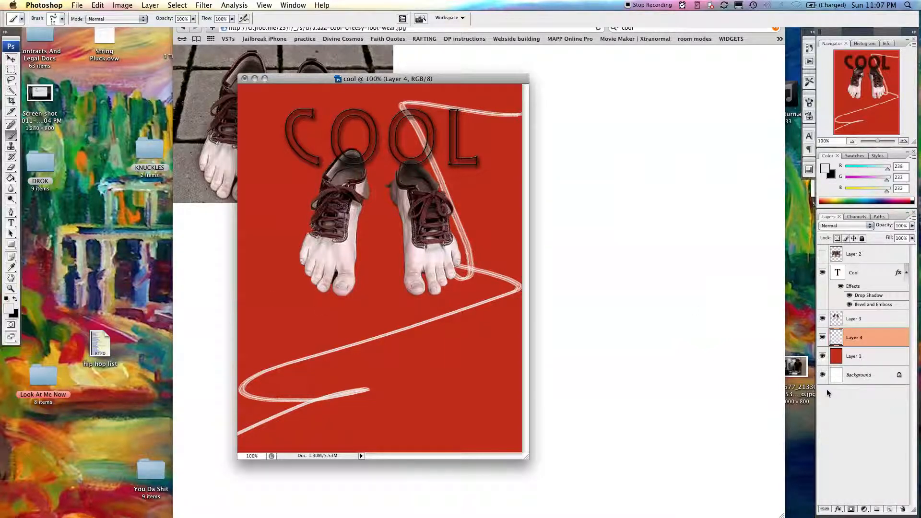
- Create Layer 5 and fill the inverted selection with yellow, leaving red shapes showing
click(864, 356)
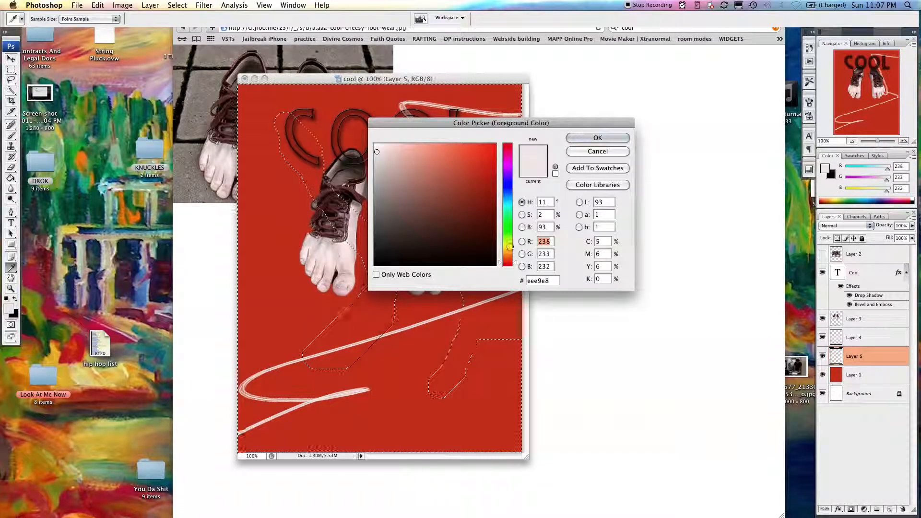
click(596, 137)
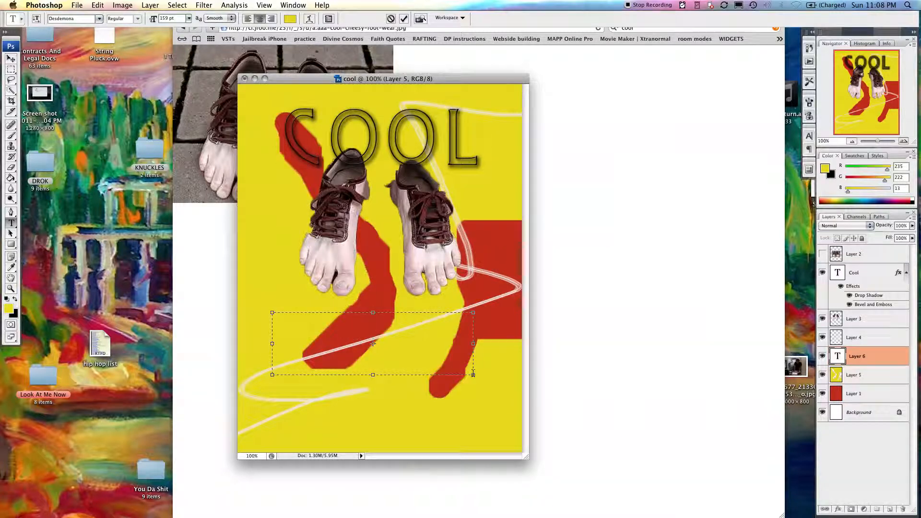
- Add black outlined YES lettering and move it to the bottom-right corner of the flyer
text(IF)
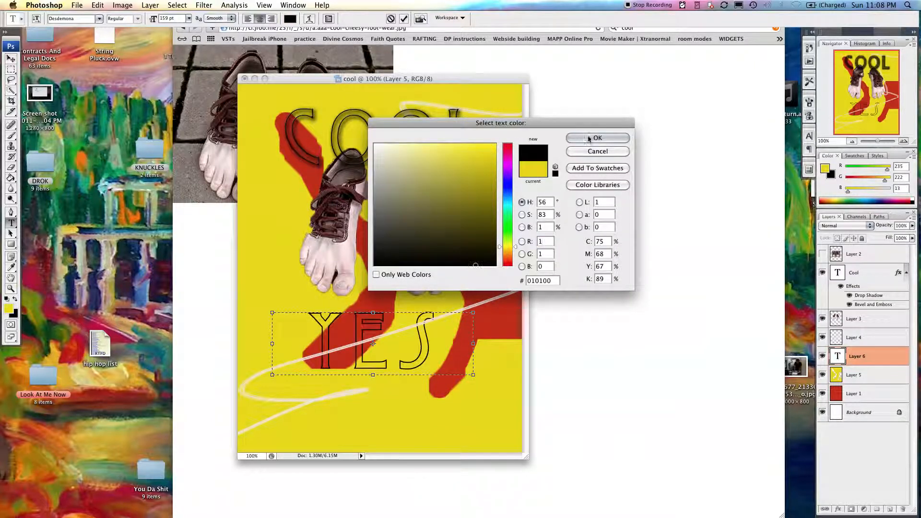
click(597, 137)
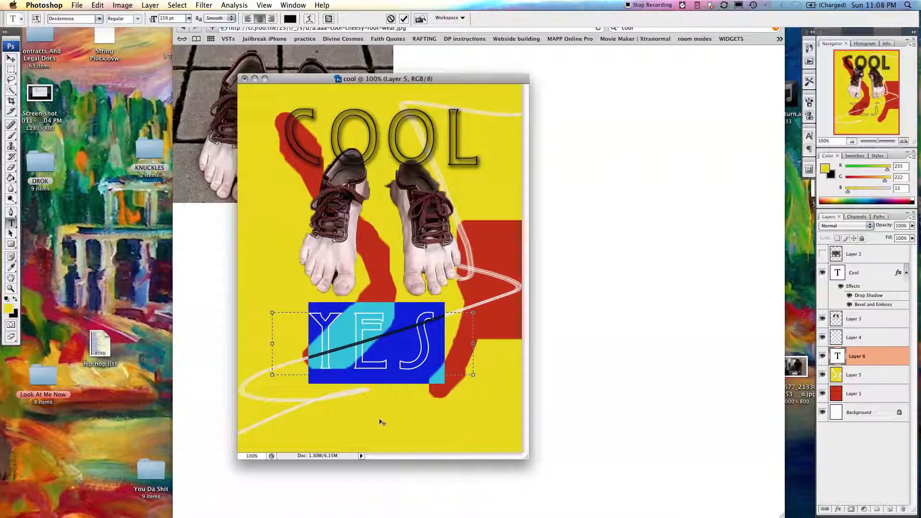
drag(376, 343, 430, 395)
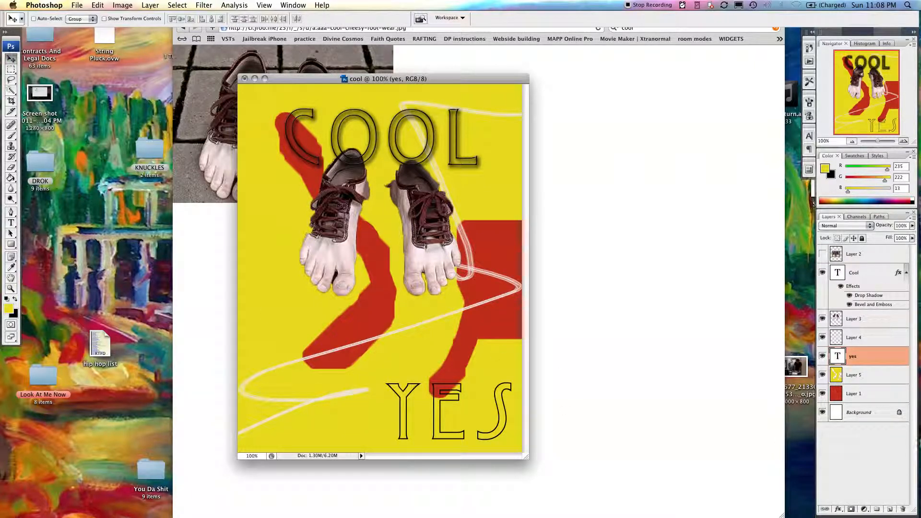
- Apply the Artistic > Cutout filter to Layer 3 so the feet get flat posterized shading
click(854, 319)
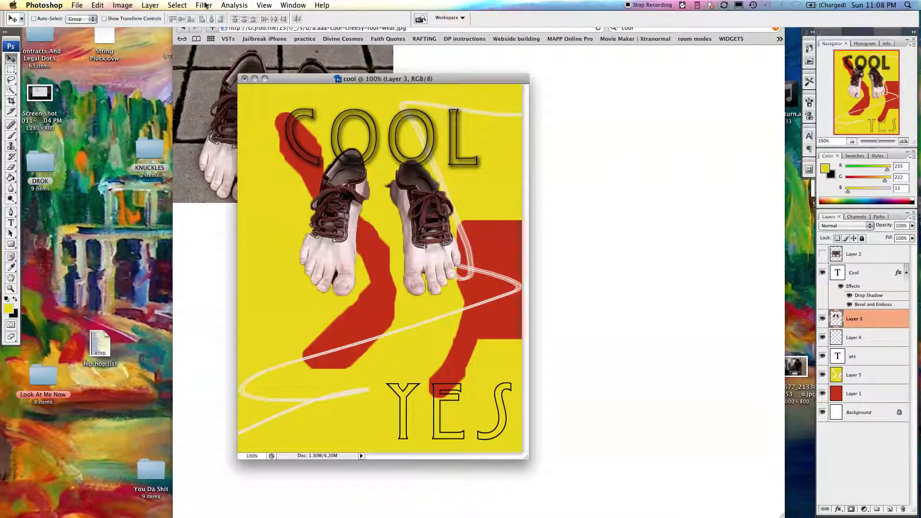
click(203, 5)
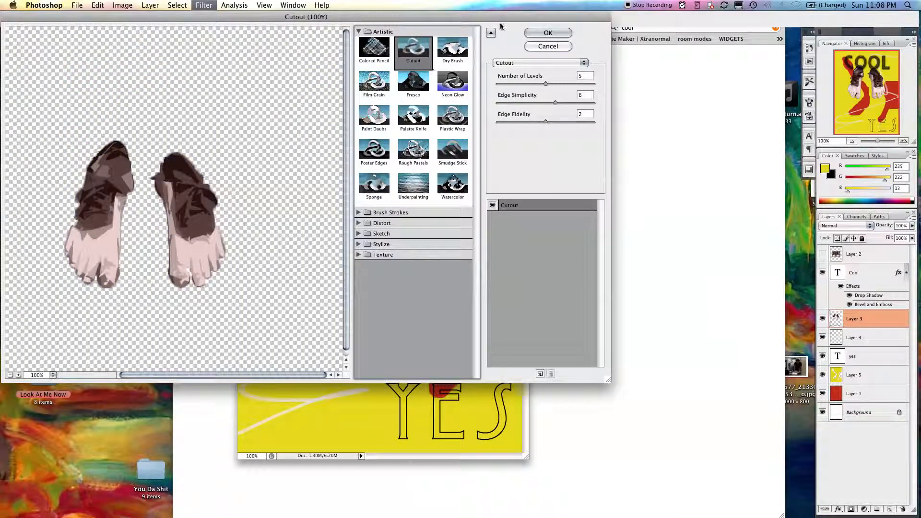
click(390, 212)
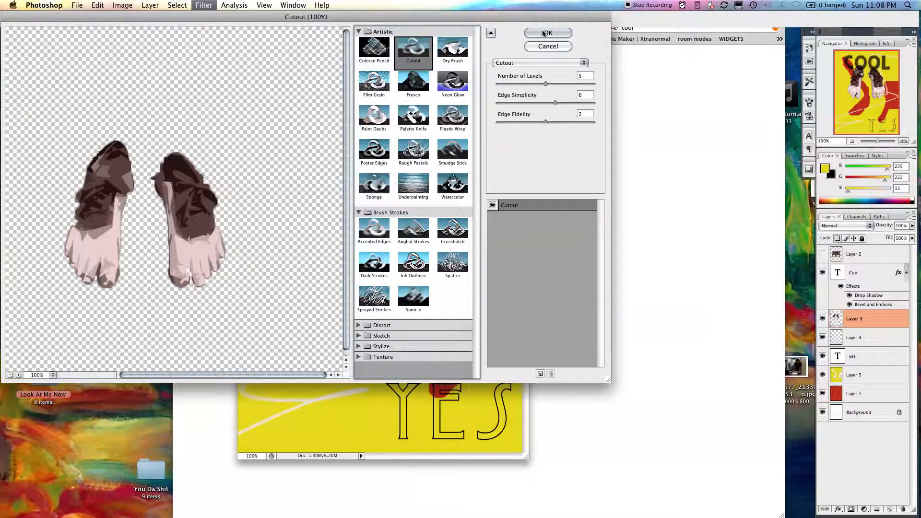
click(546, 32)
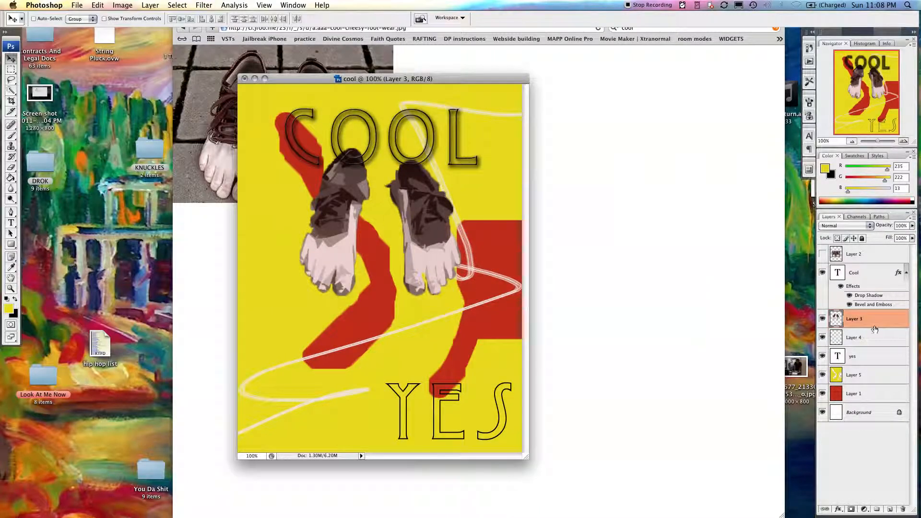
- Apply the Artistic > Plastic Wrap filter over the cut-out feet for a glossy coating
click(204, 5)
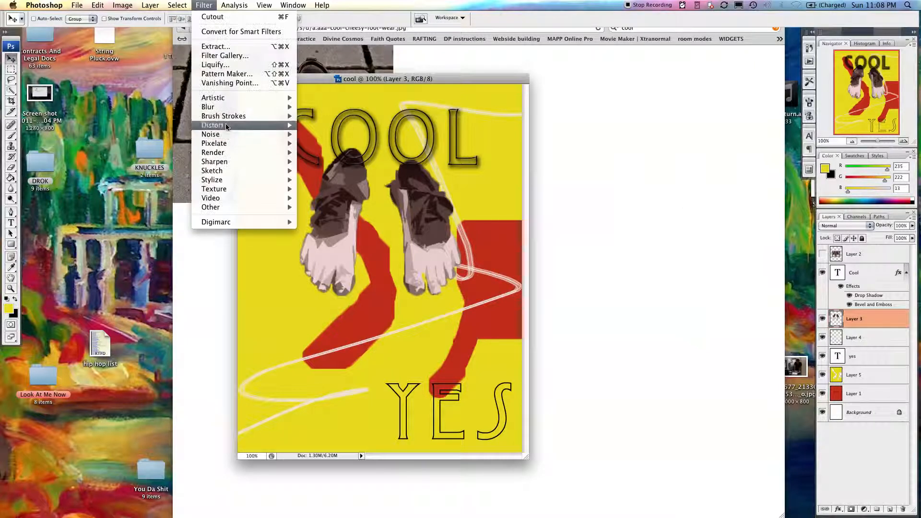
mouse_move(213, 98)
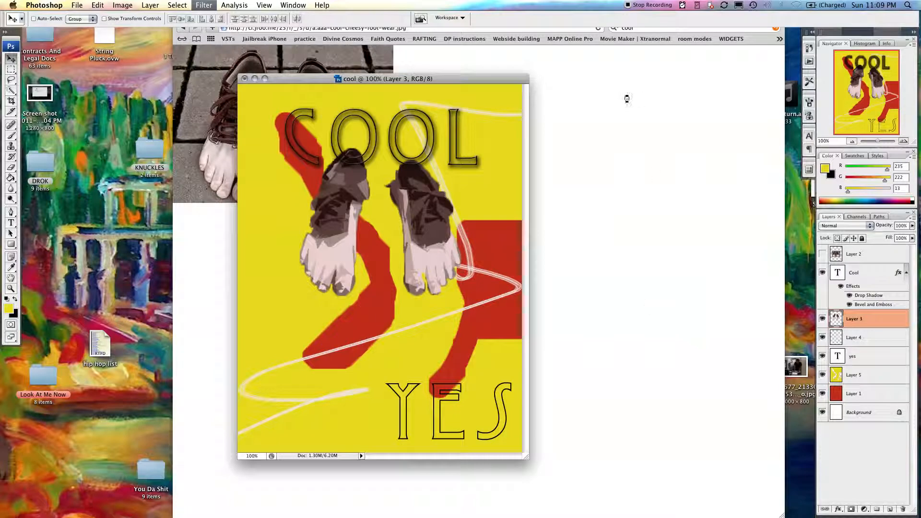
click(204, 5)
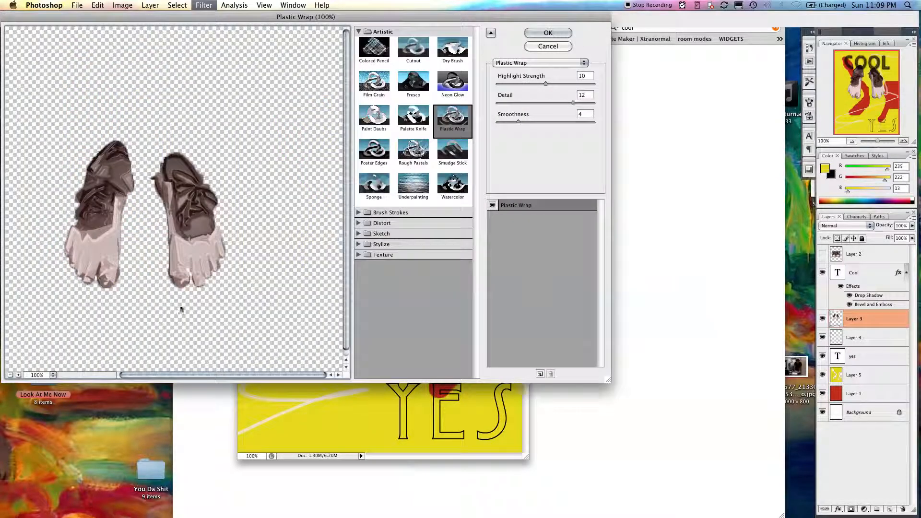
click(547, 33)
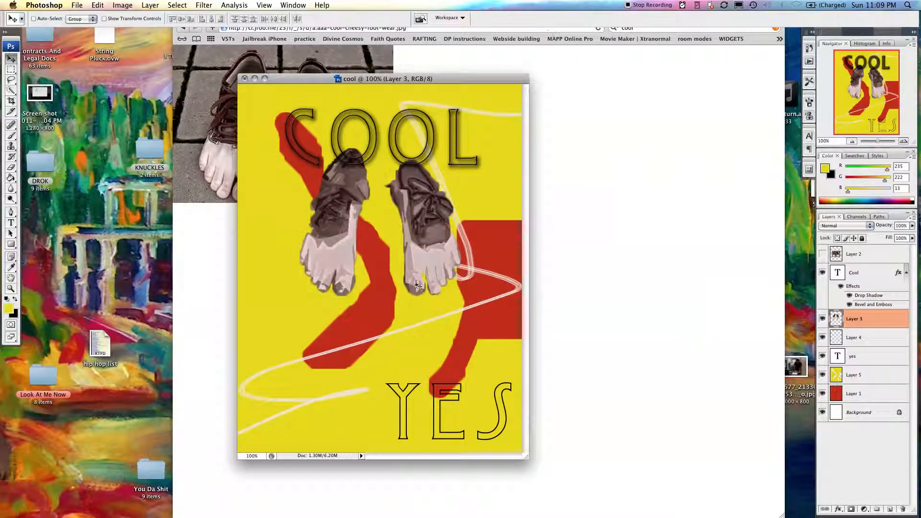